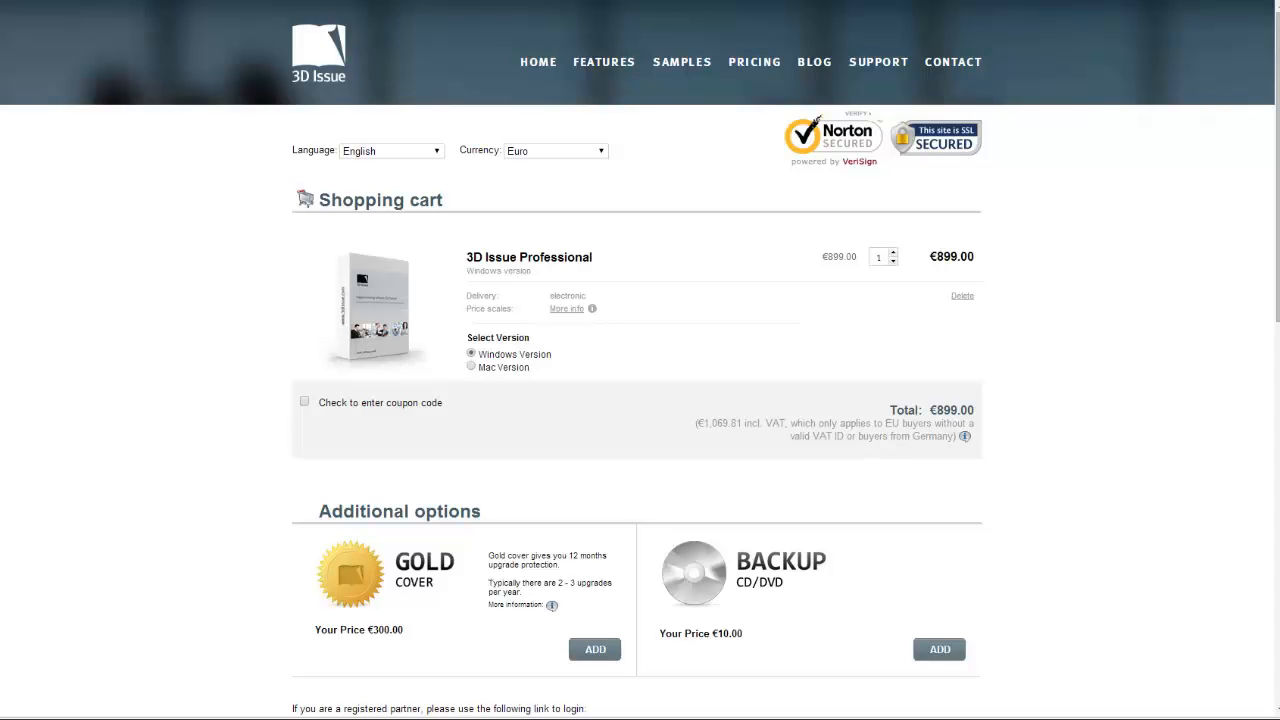
mouse_move(1131, 308)
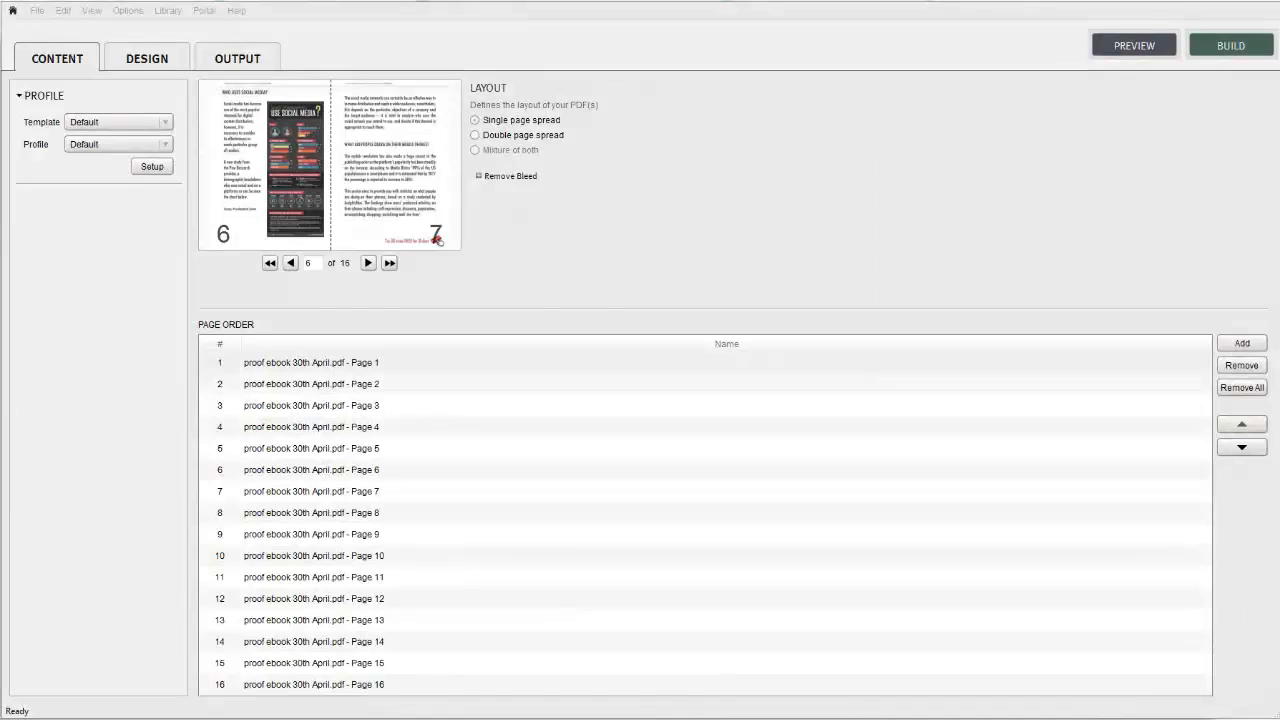
Show the publication's User Login settings on the Design tab.
left_click(147, 57)
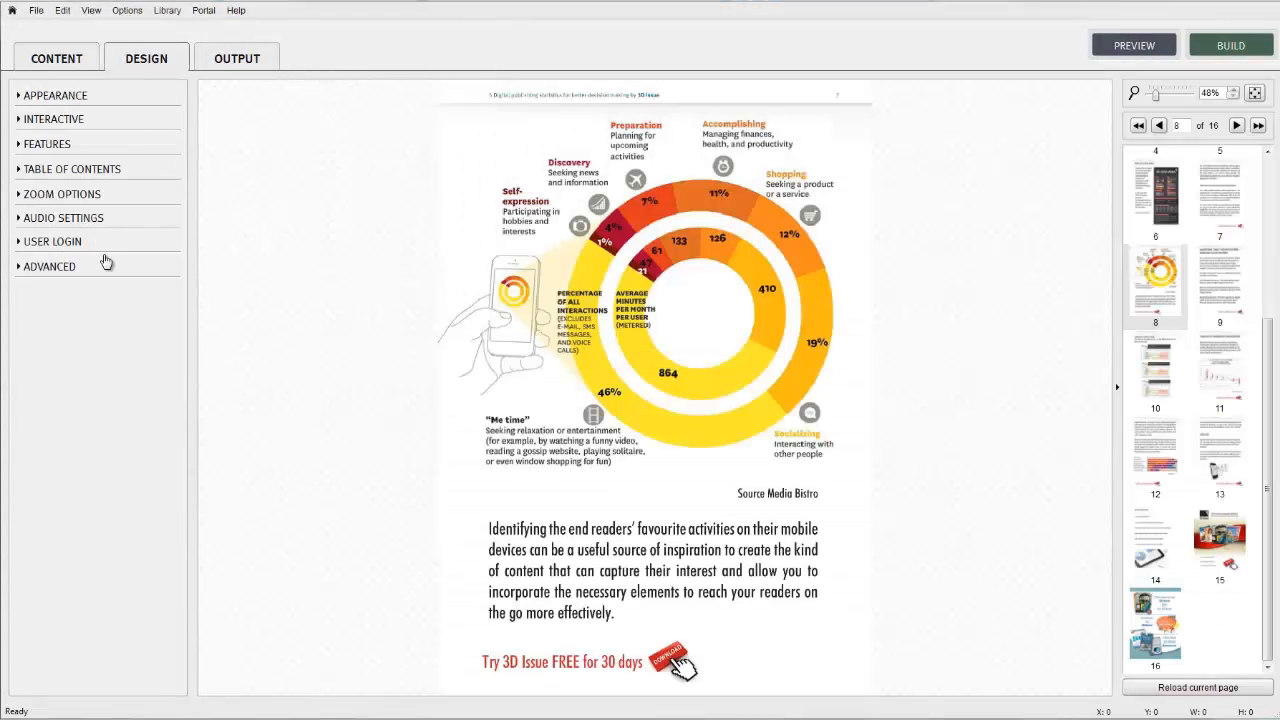
left_click(51, 241)
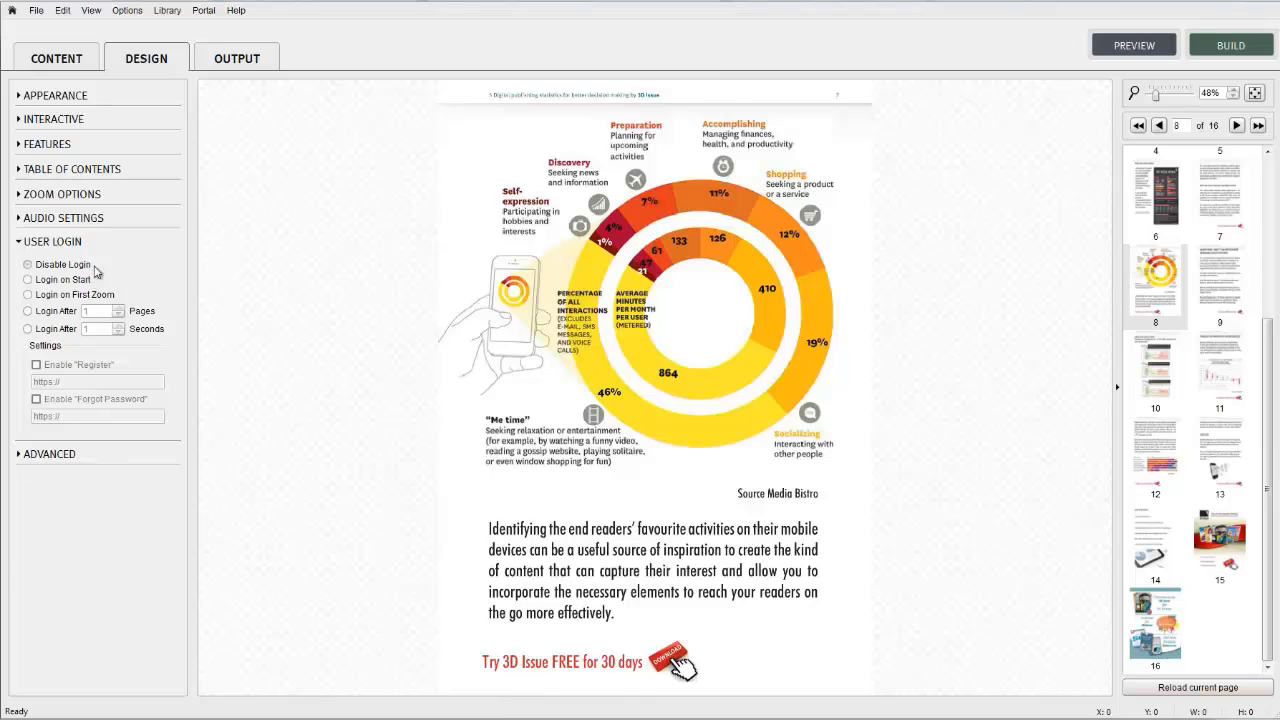
mouse_move(131, 277)
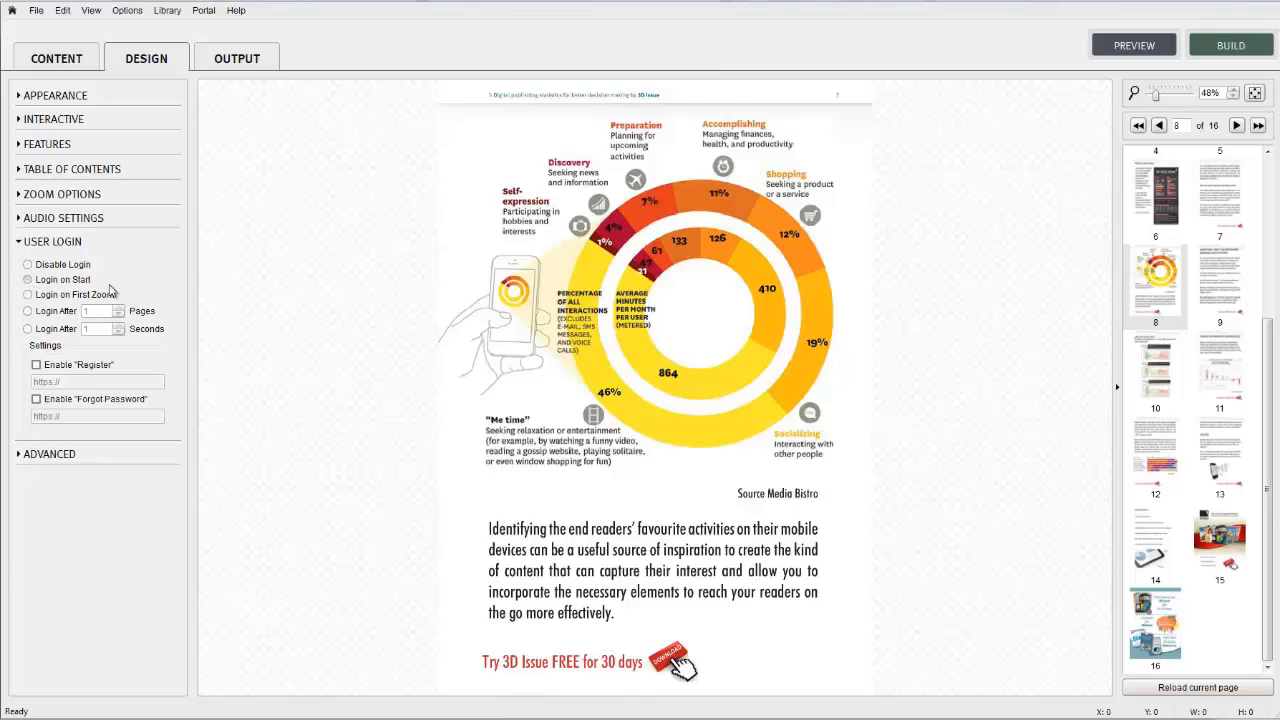
mouse_move(139, 289)
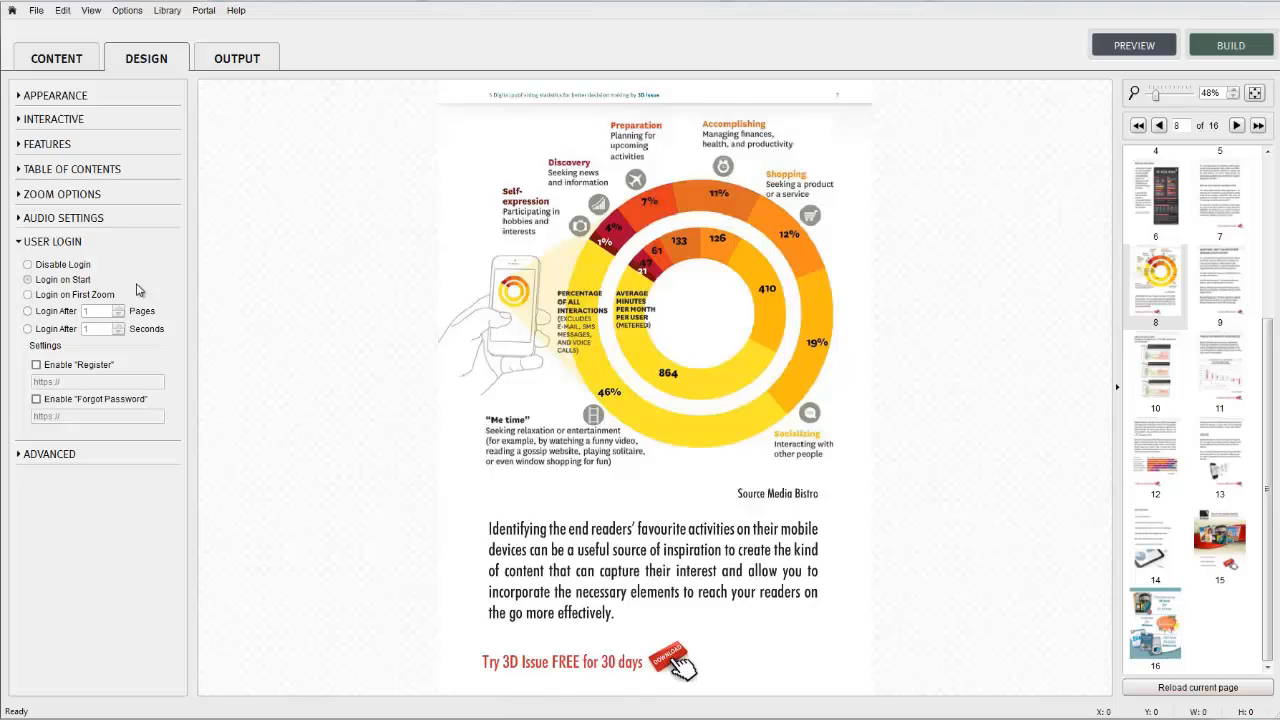
mouse_move(100, 313)
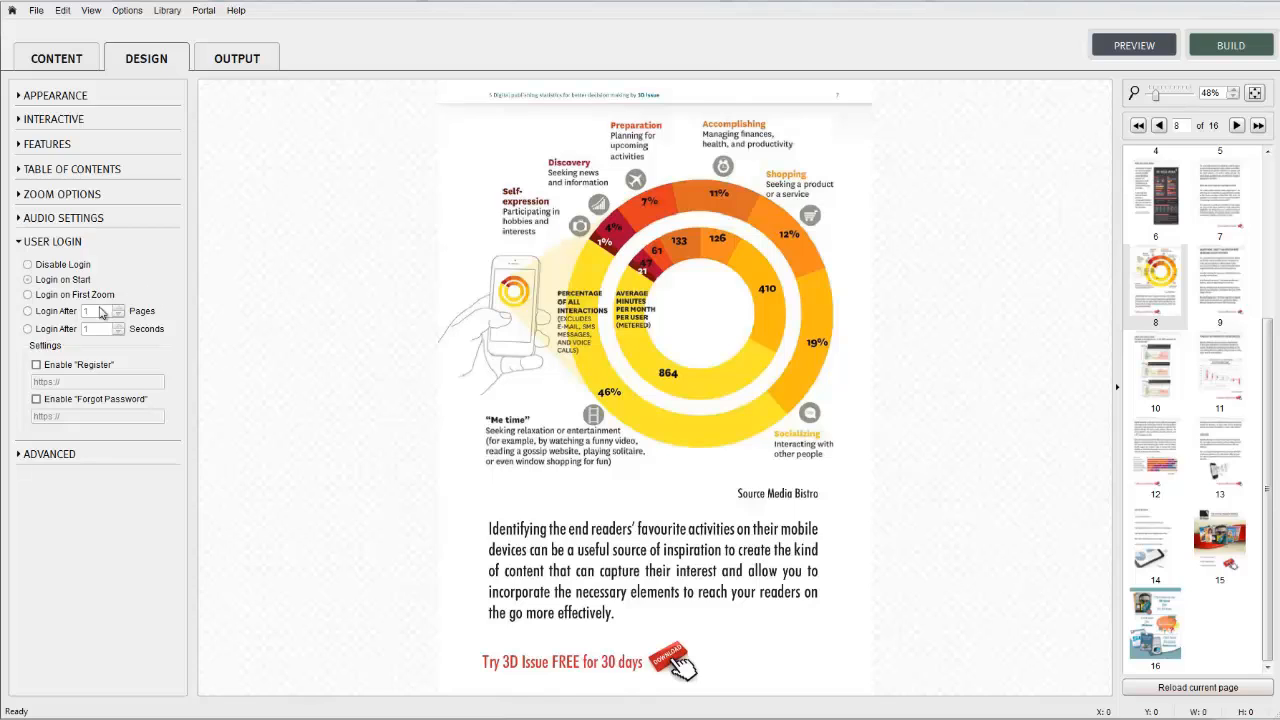
Choose Login After Pages and start entering 10 as the page count.
left_click(28, 294)
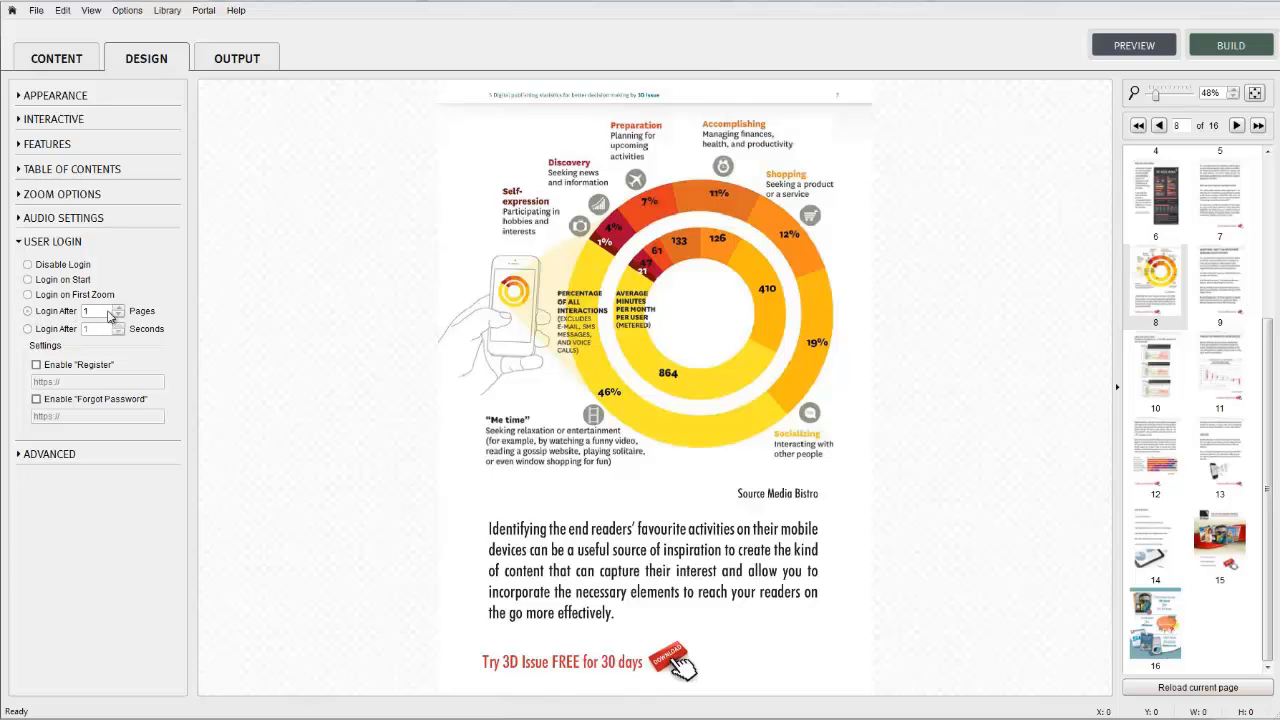
left_click(97, 311)
type("0")
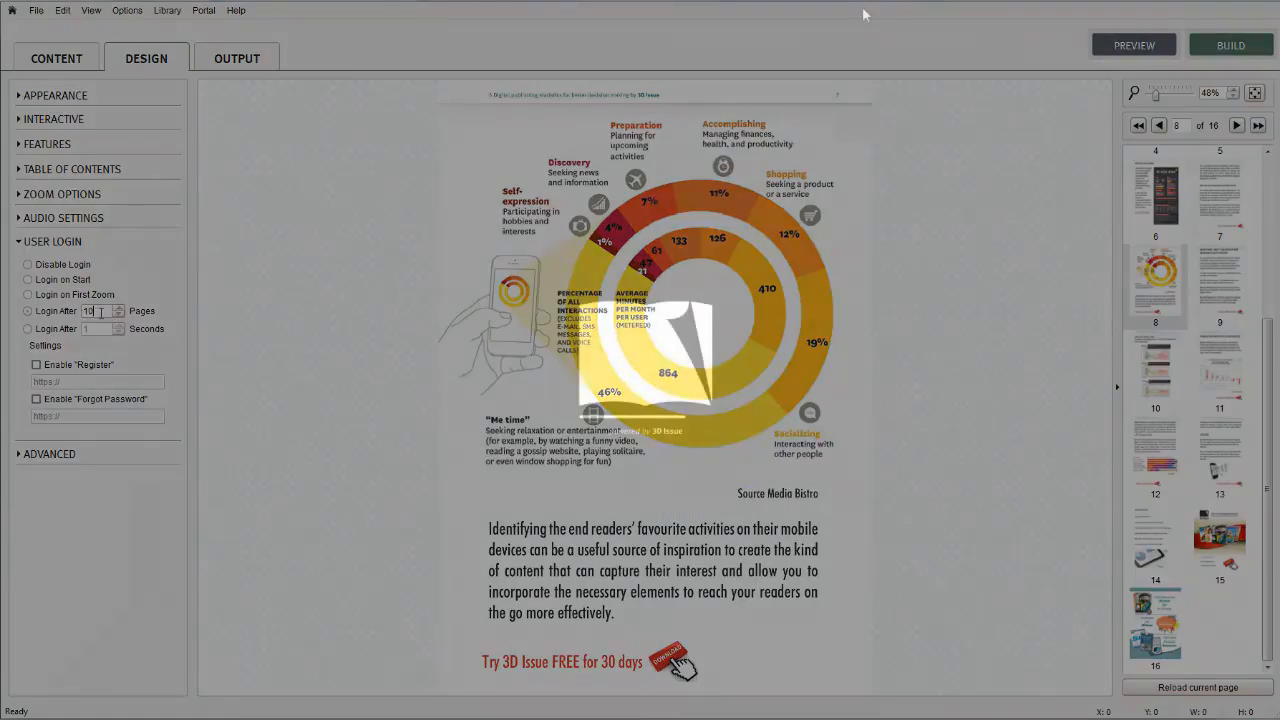
Preview the ebook, page through until the login popup appears, and close it.
left_click(1133, 44)
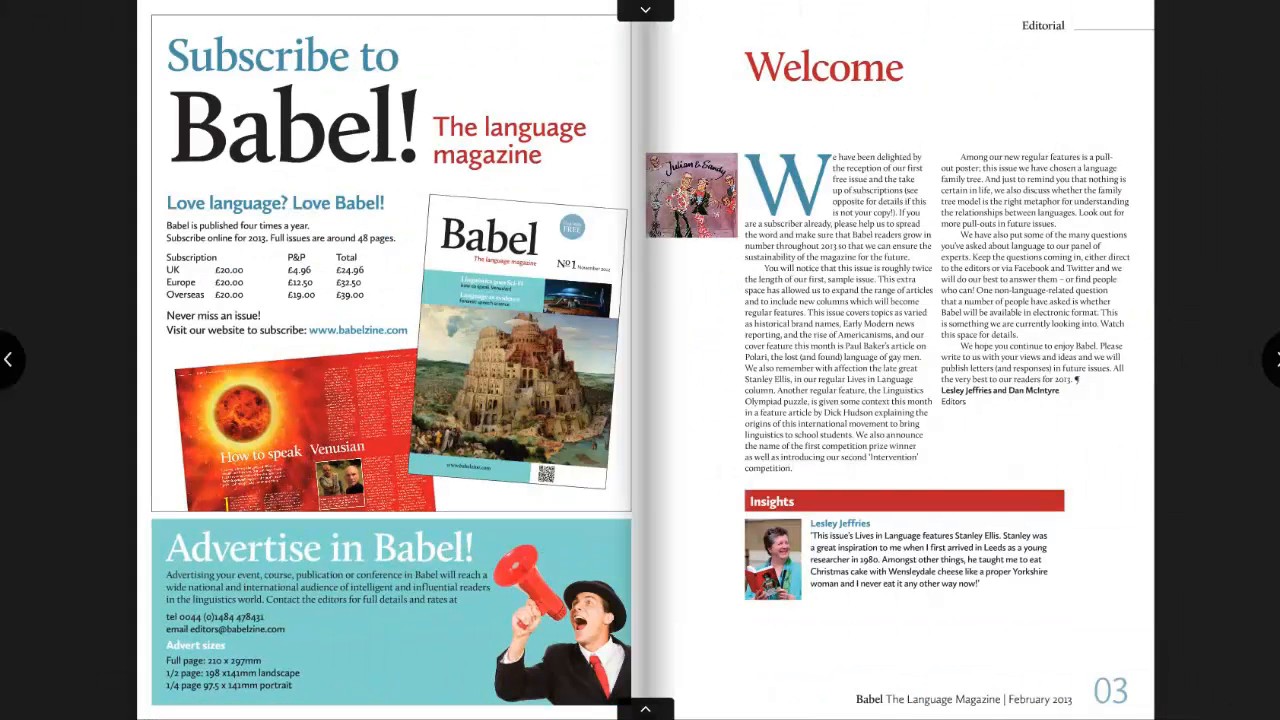
left_click(1268, 360)
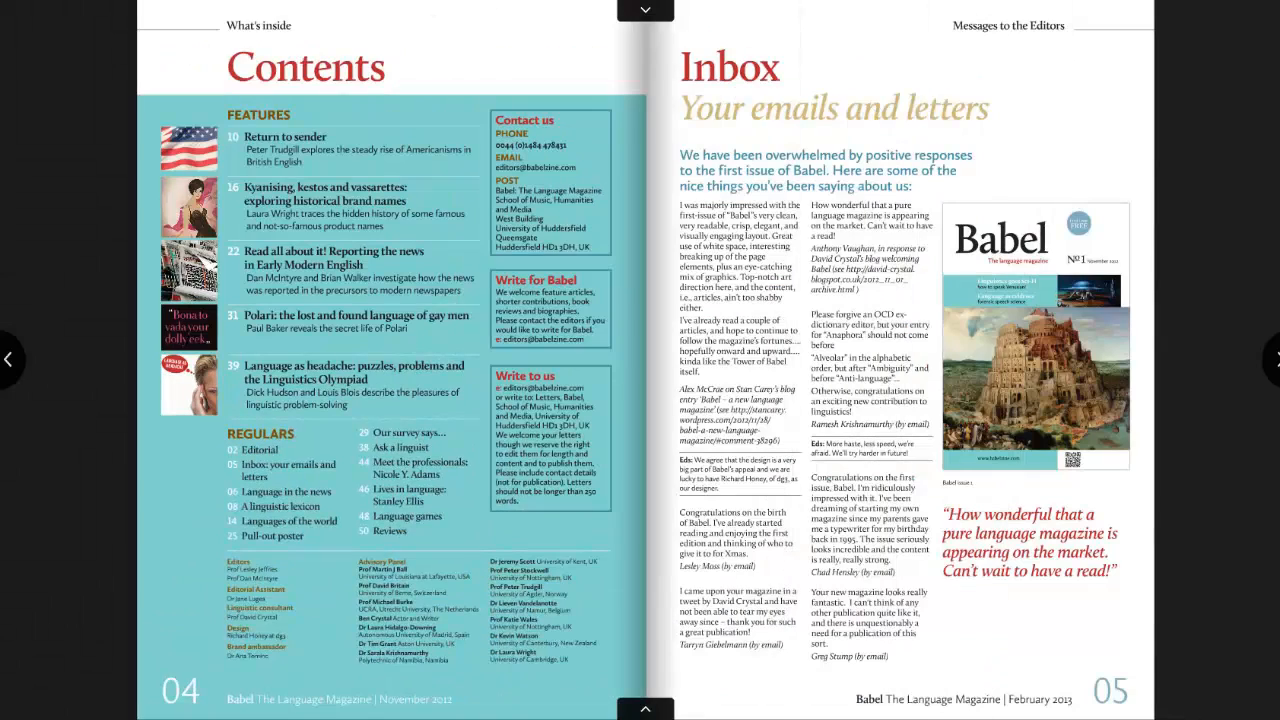
mouse_move(1206, 379)
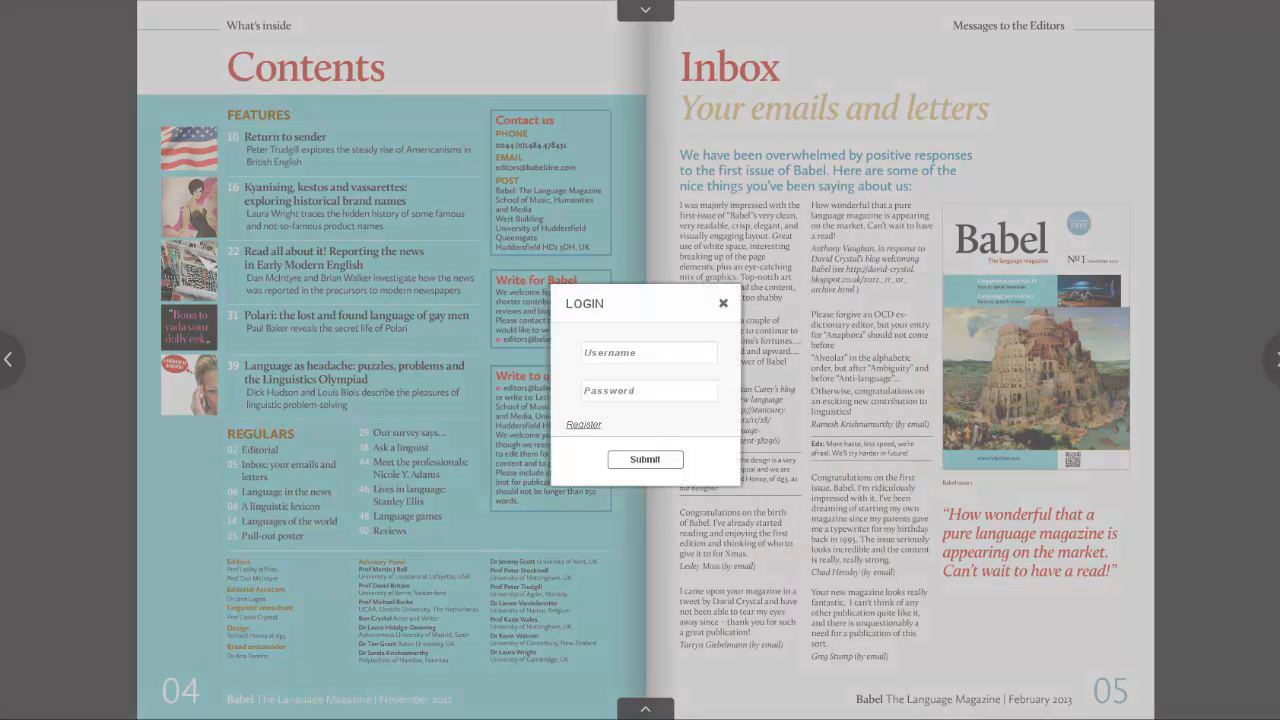
left_click(648, 352)
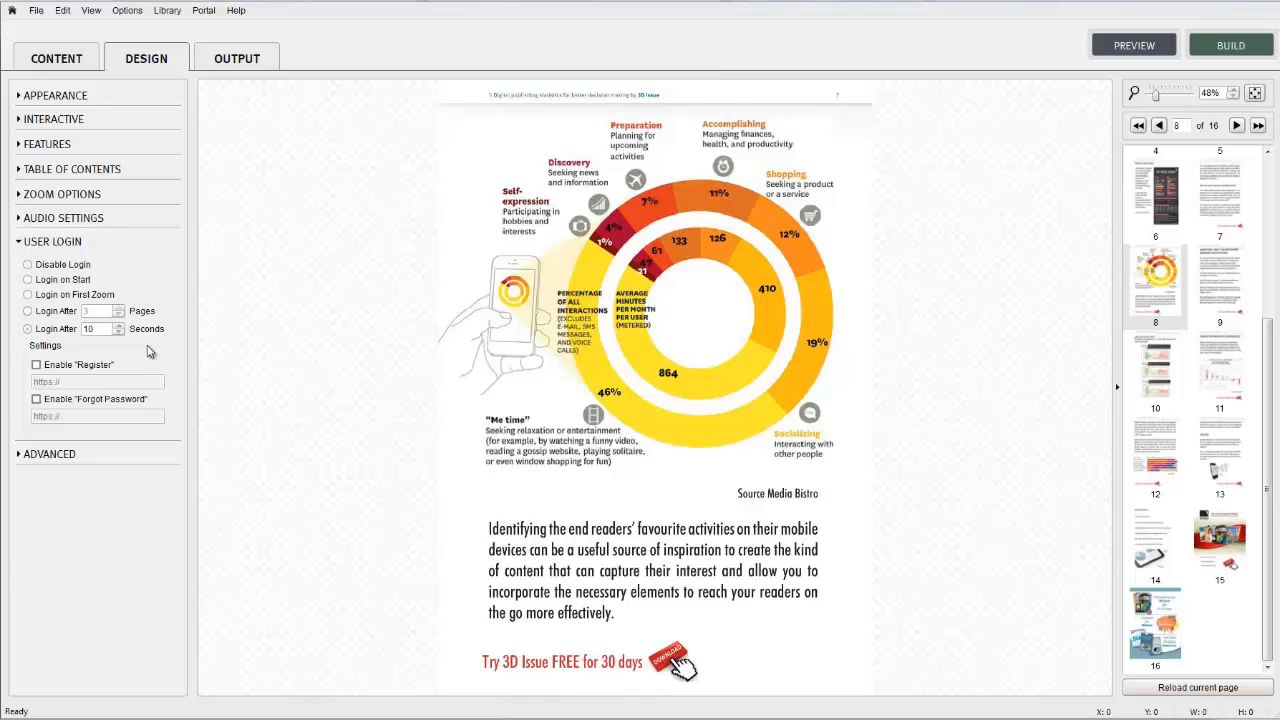
Enable the Register and Forgot Password links and save the issue.
left_click(36, 365)
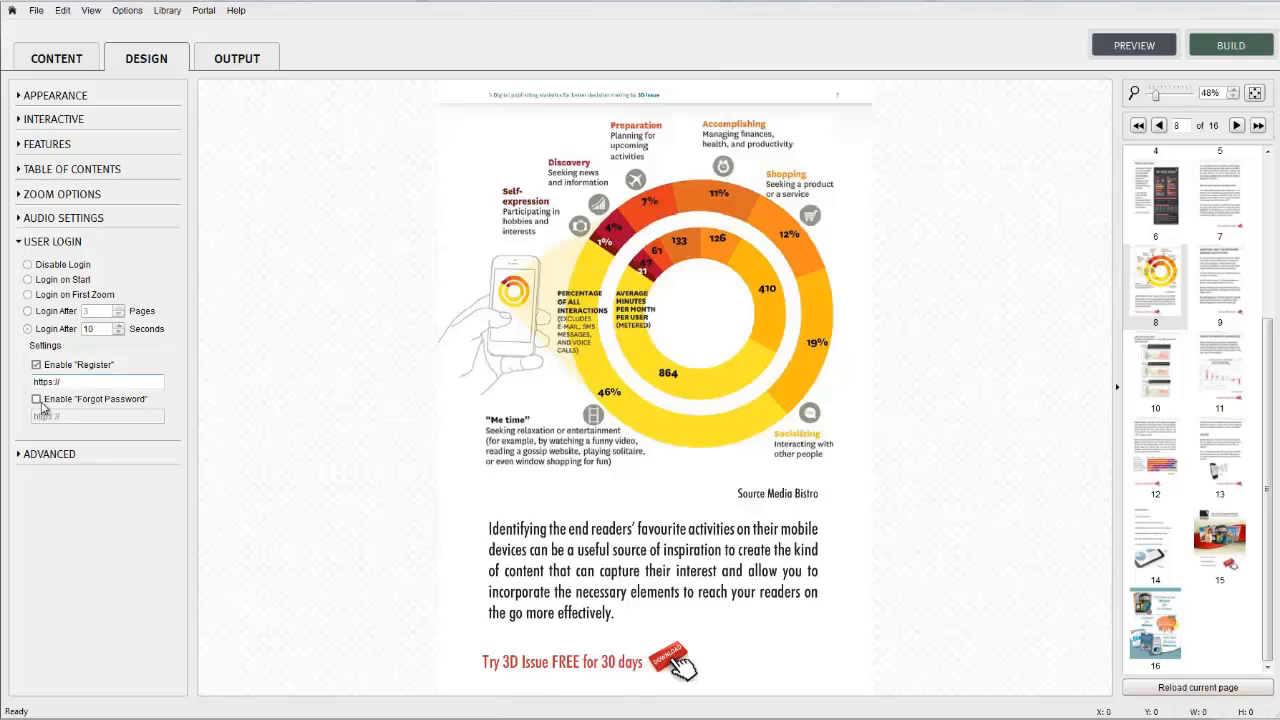
left_click(33, 400)
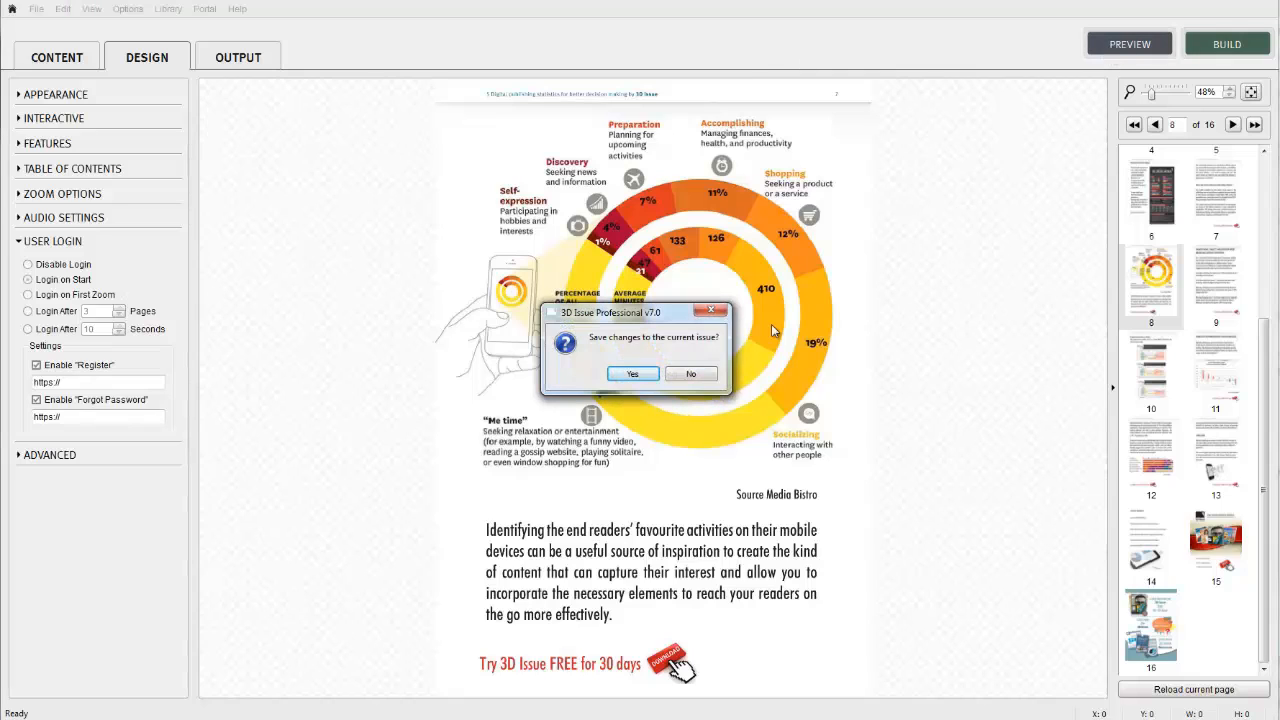
left_click(690, 374)
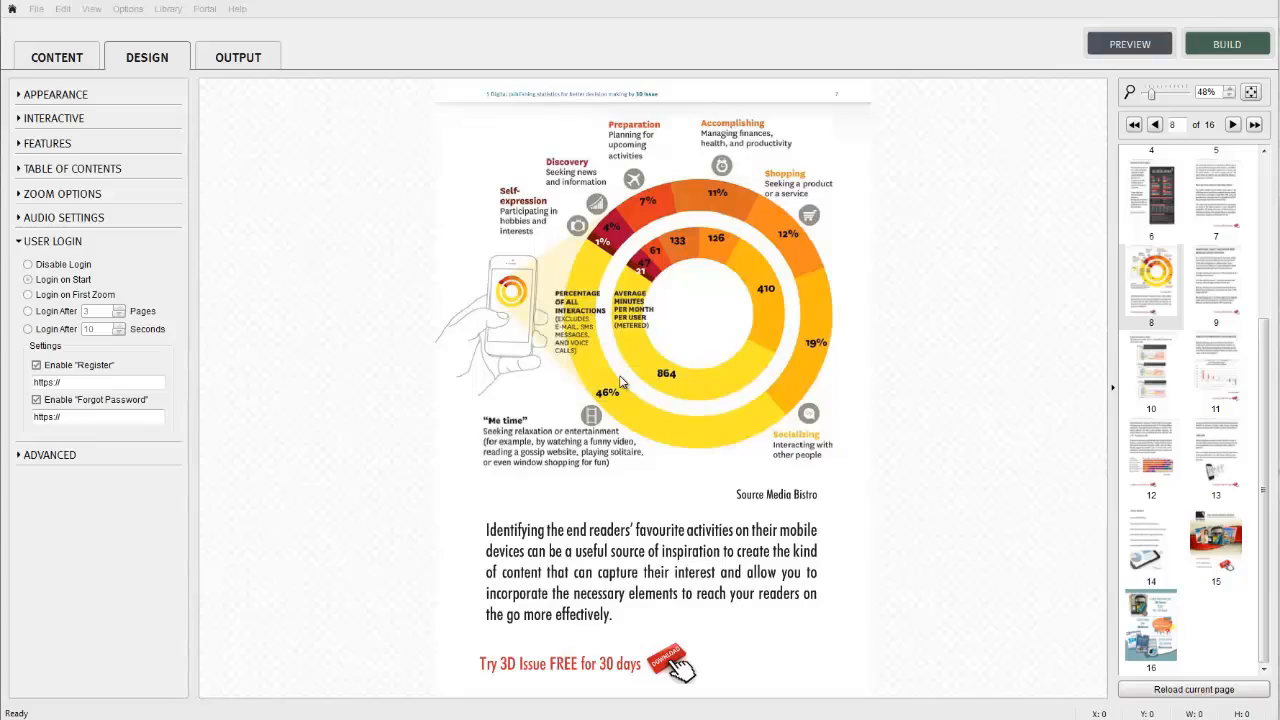